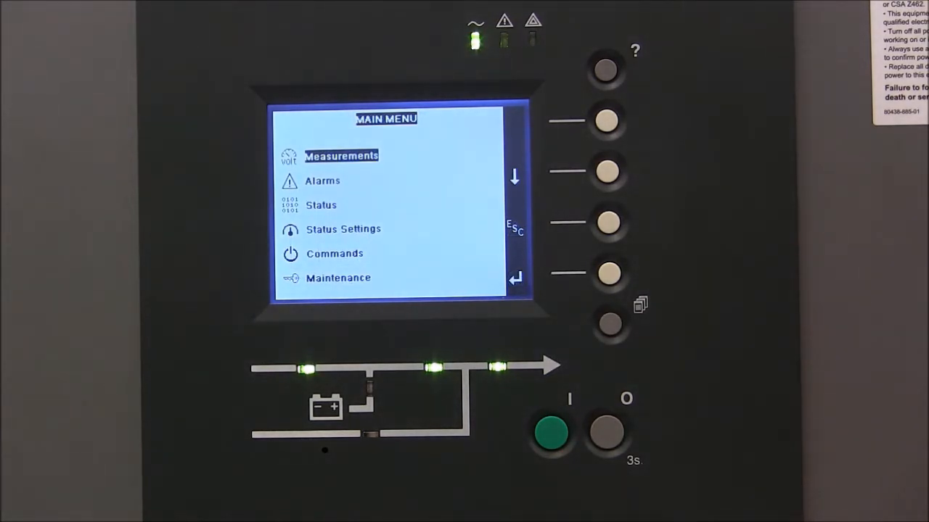
mouse_move(798, 449)
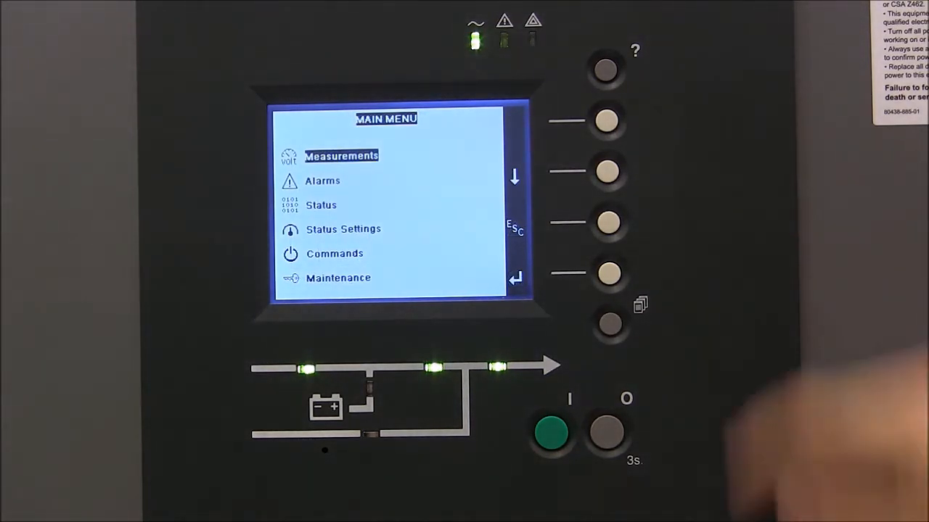
Step: Move the main-menu highlight down past Alarms and Status Settings to Maintenance
click(608, 172)
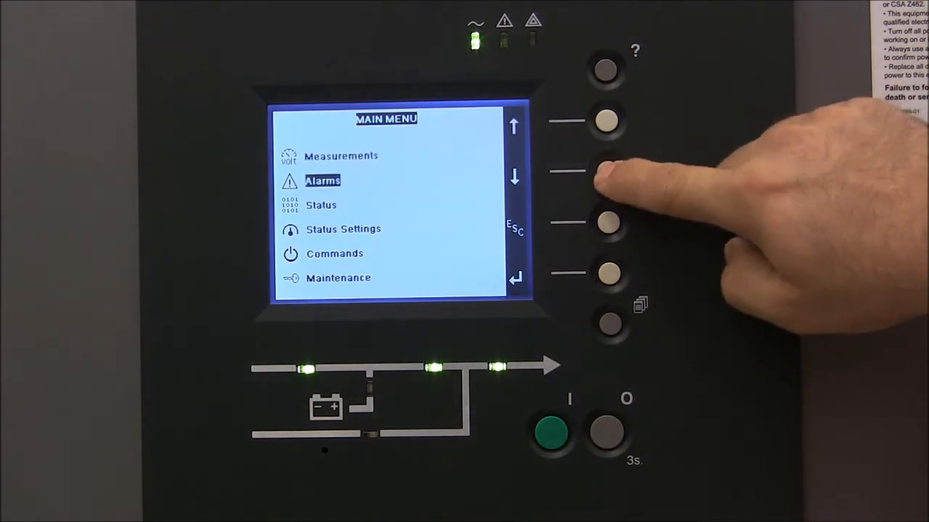
click(606, 171)
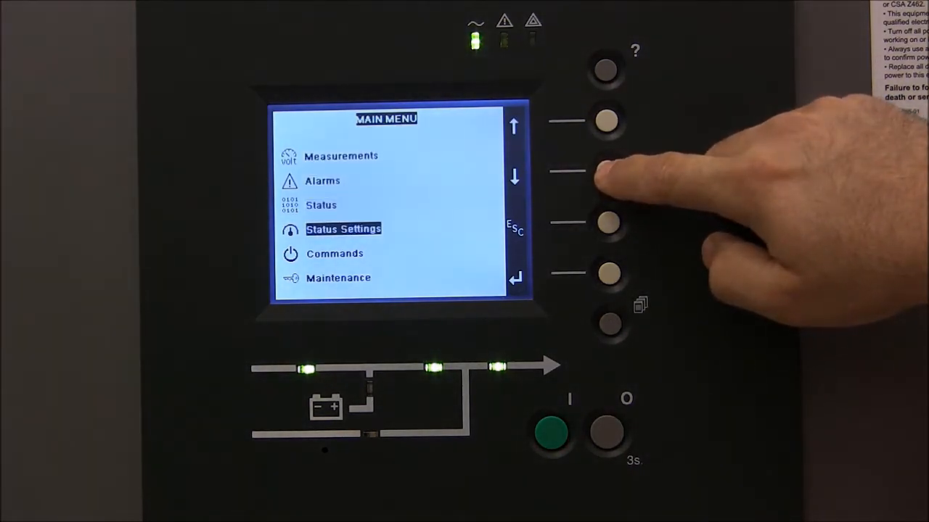
click(608, 172)
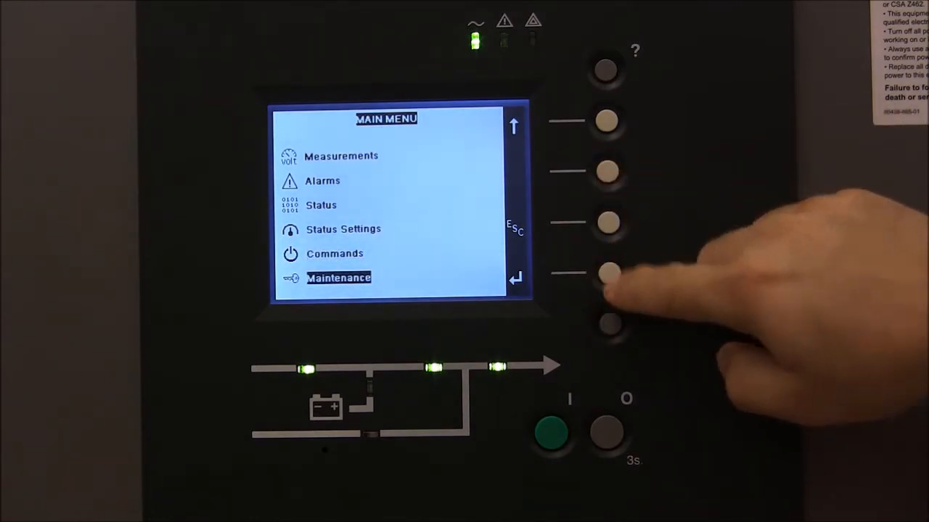
Step: Enter Maintenance and confirm 'Stop the UPS' to show its checklist
click(608, 277)
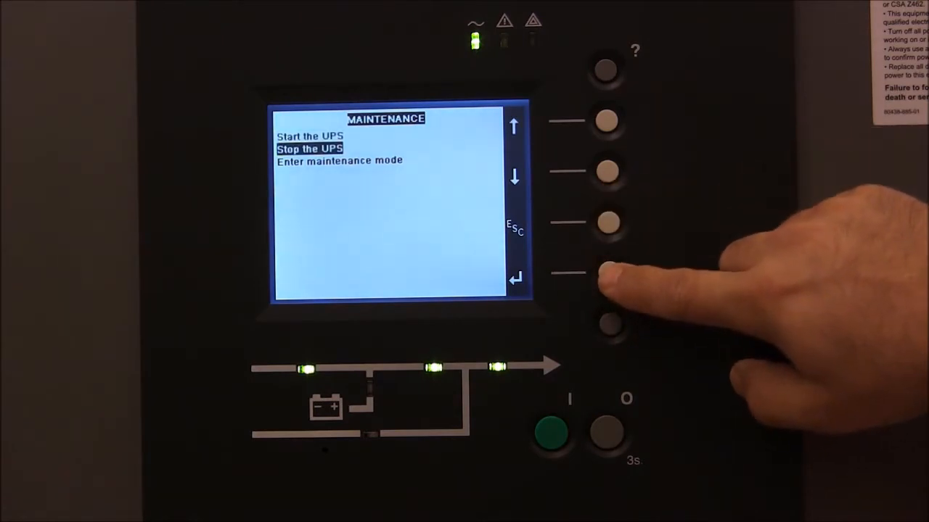
click(607, 274)
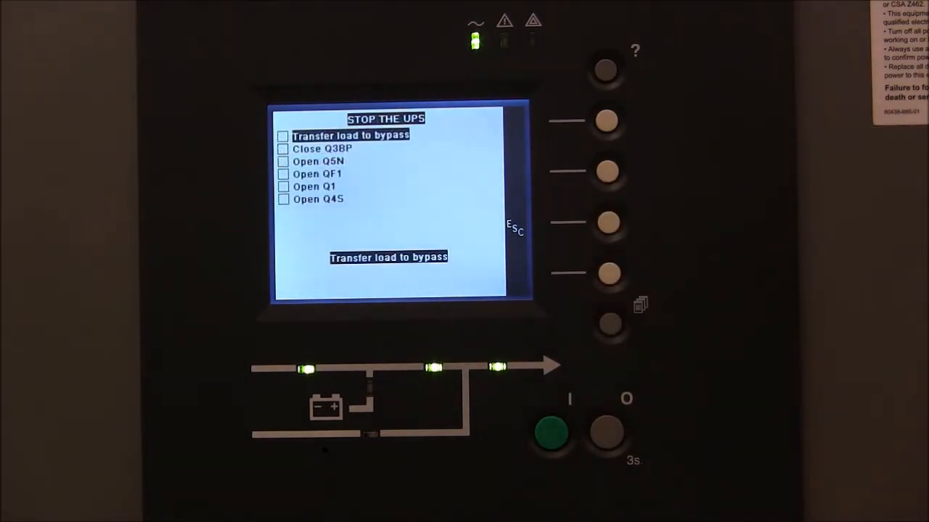